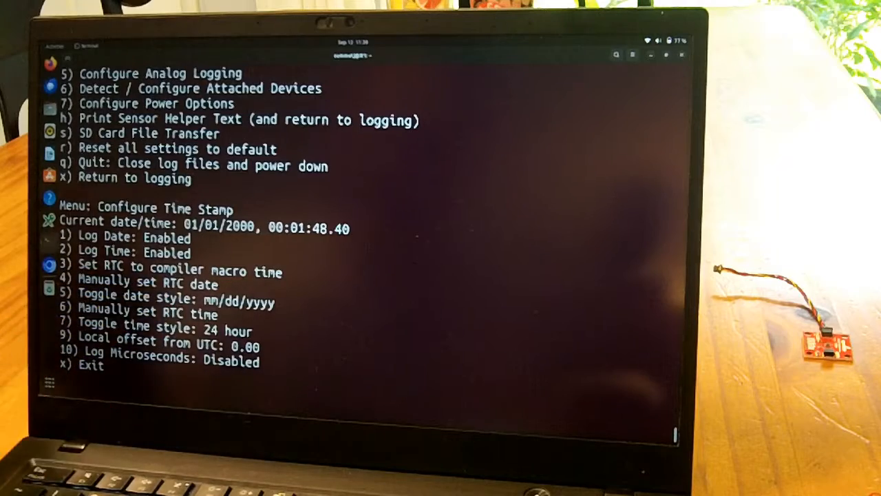
Manually set the RTC date to year 24, month 9, day 12 via option 4
type("4")
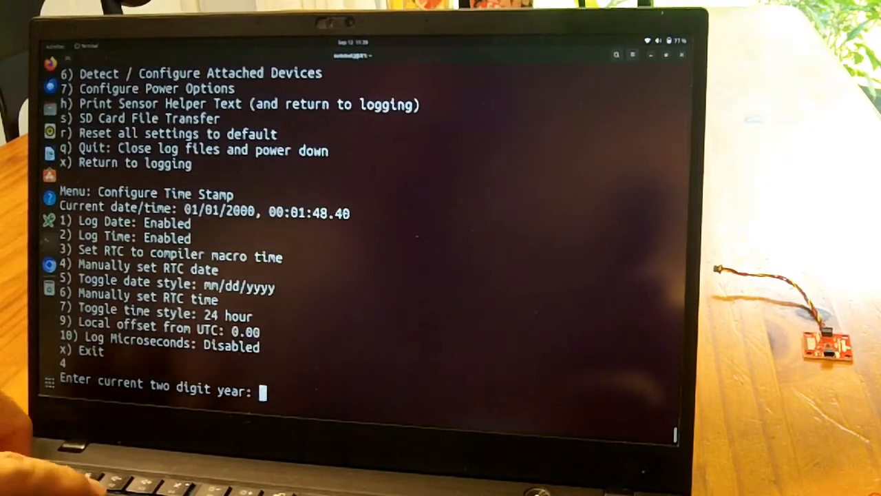
type("24")
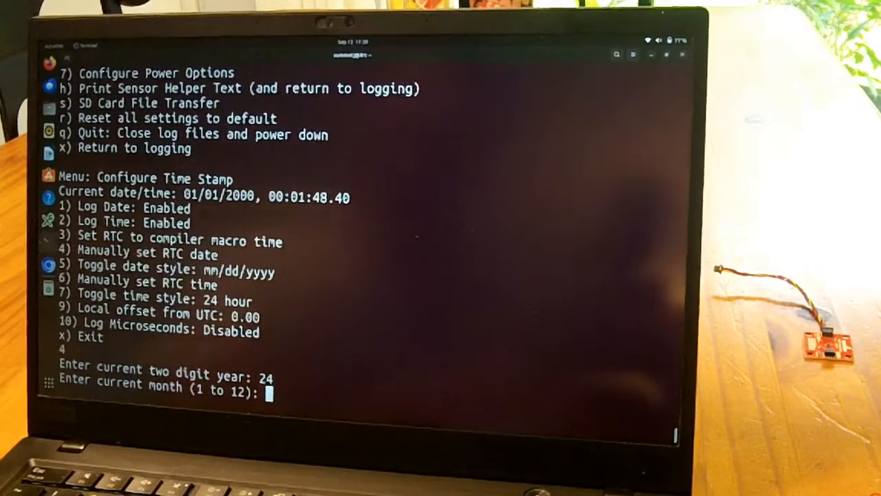
type("9")
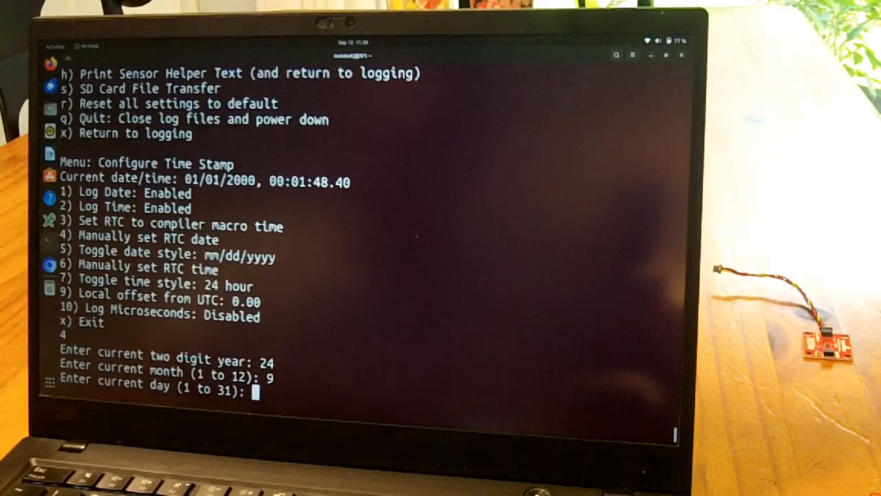
type("12")
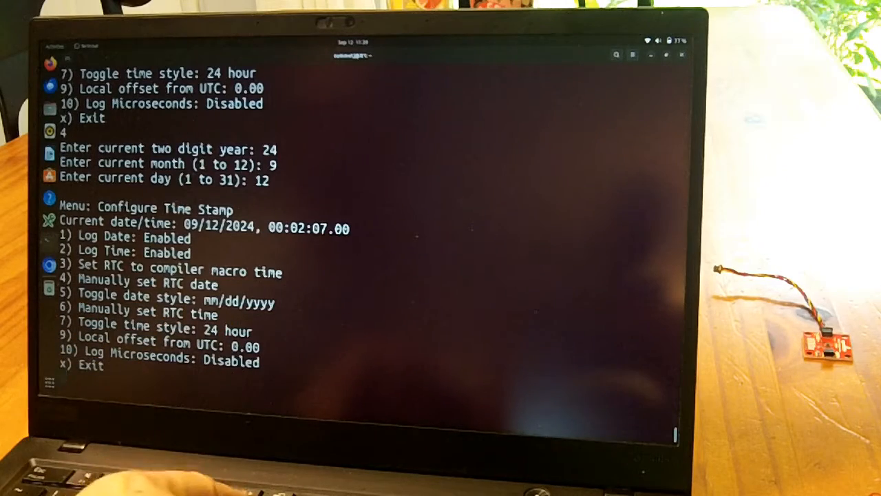
Manually set the RTC time to 11:39 via option 6
type("6")
type("11")
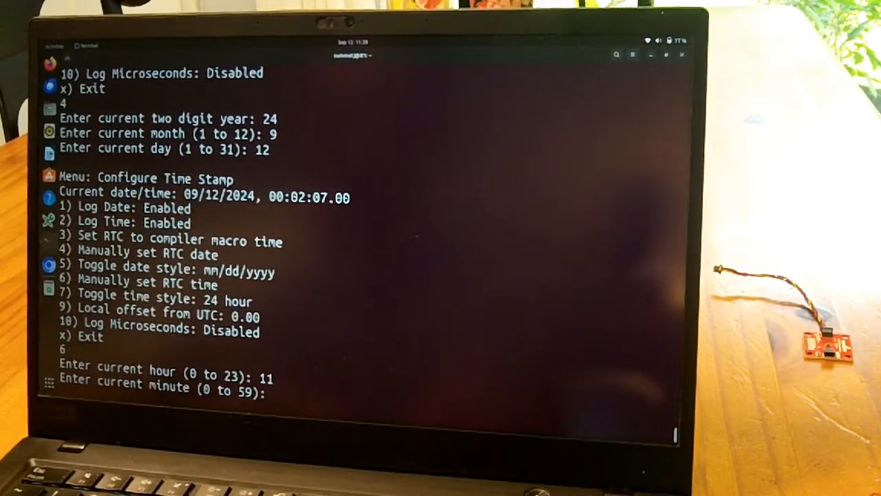
type("39")
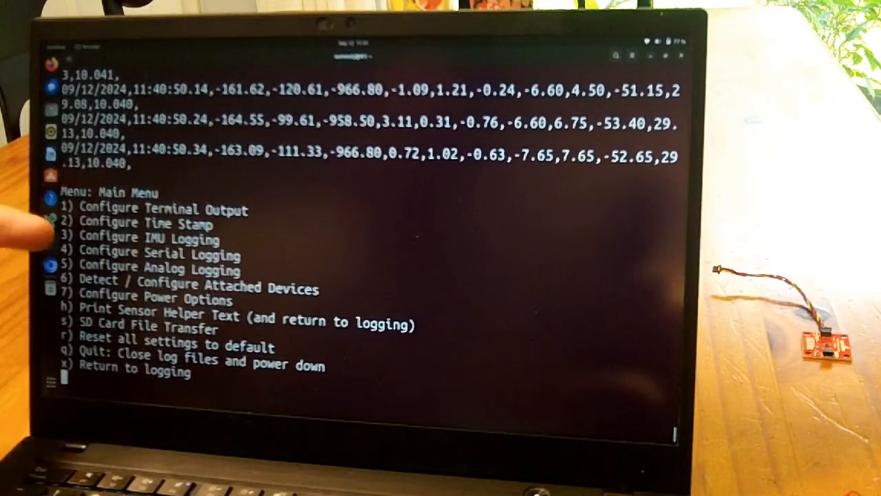
Disable accelerometer and gyro logging in the IMU menu via options 2 and 3
type("3")
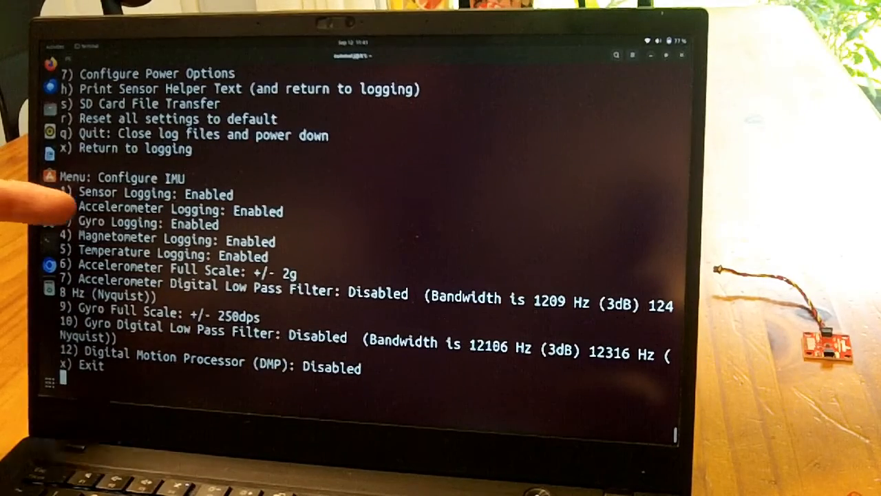
type("2")
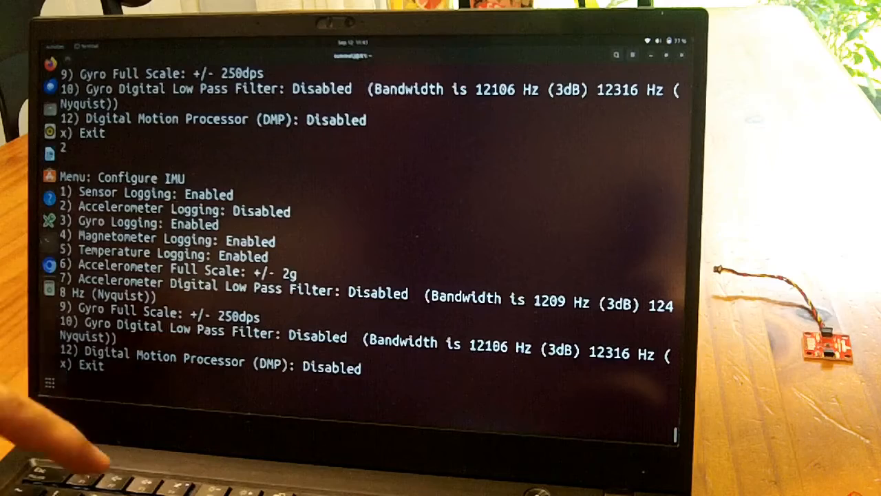
type("3")
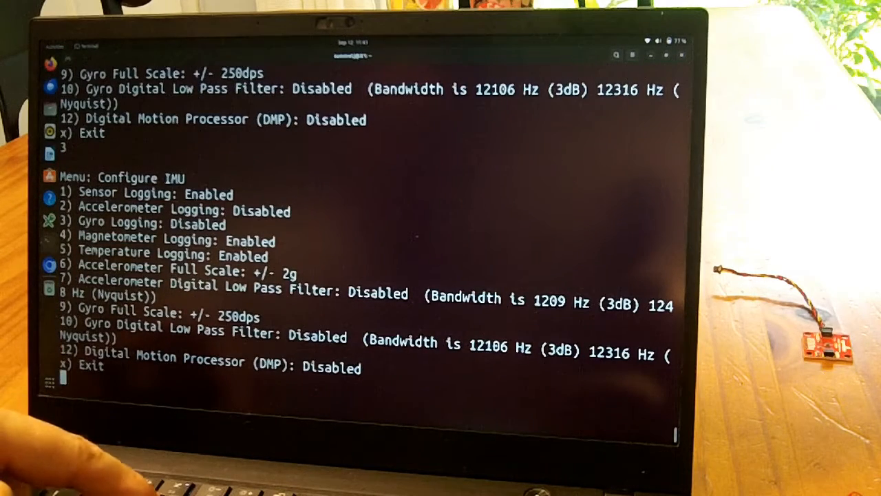
type("4")
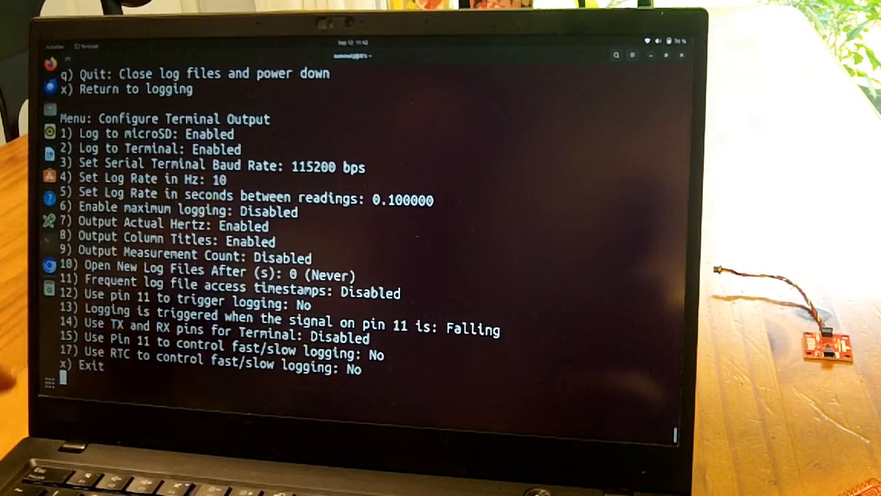
Set the log rate to 1 reading per second via option 4
type("4")
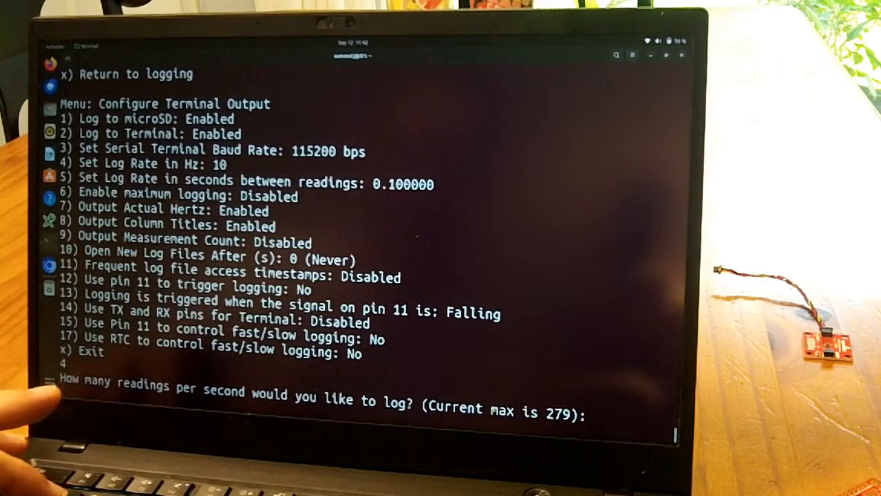
type("1")
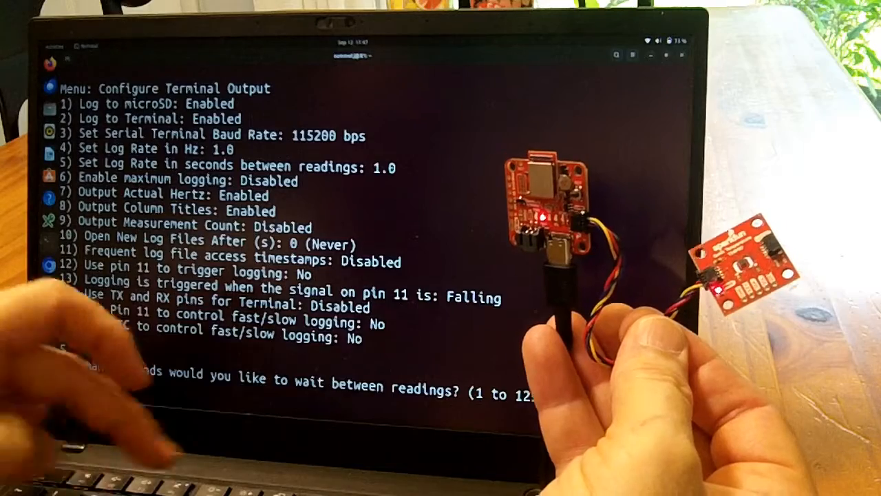
Set the log interval to 20 seconds between readings
type("20")
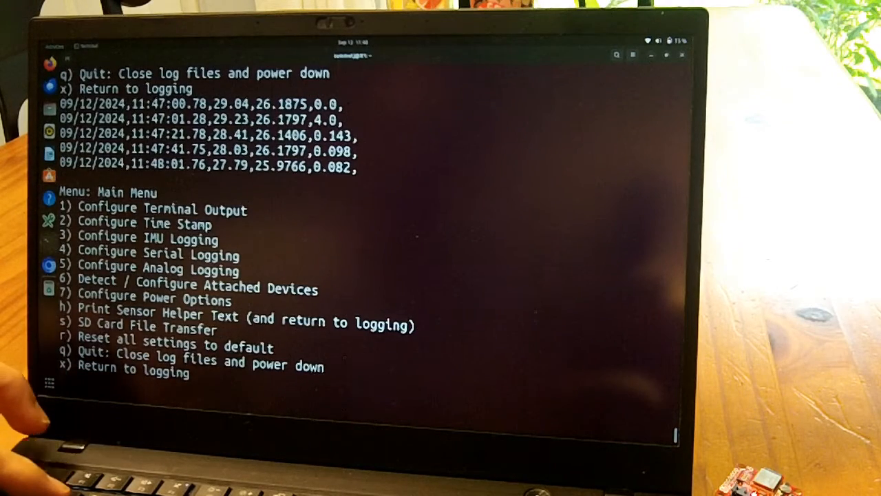
In Configure Terminal Output, set the interval back to 1 second between readings via option 5
type("1")
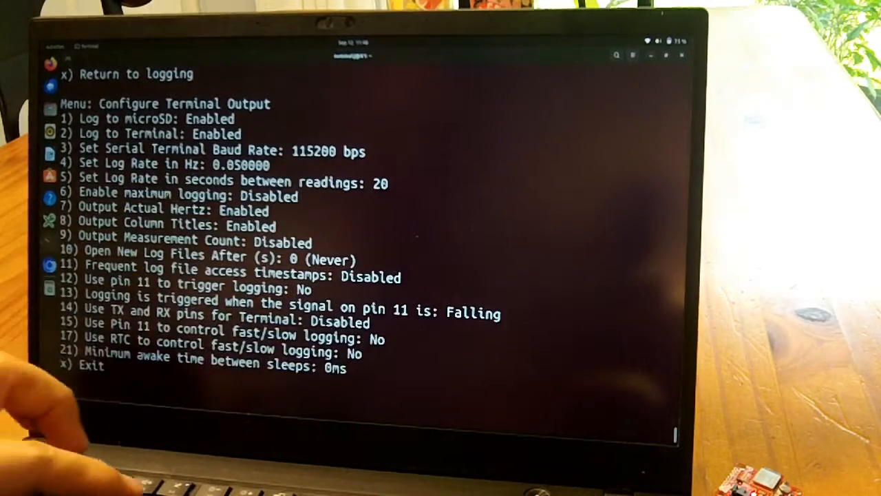
type("5")
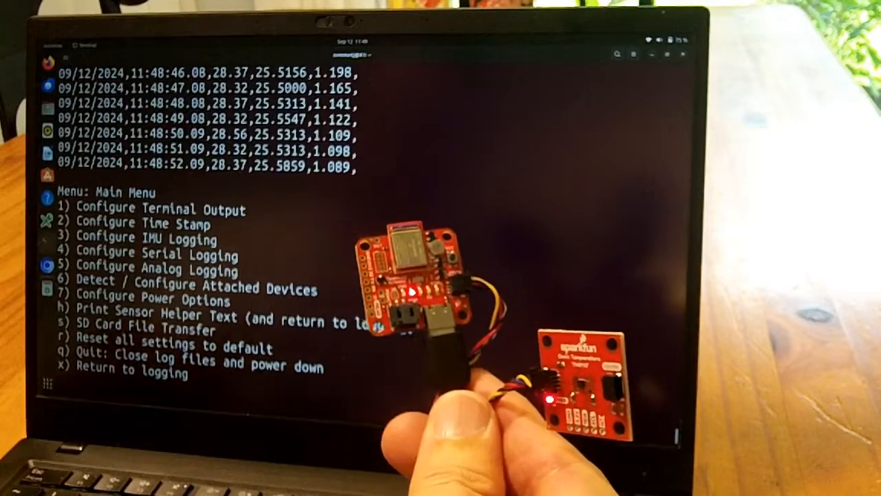
type("1")
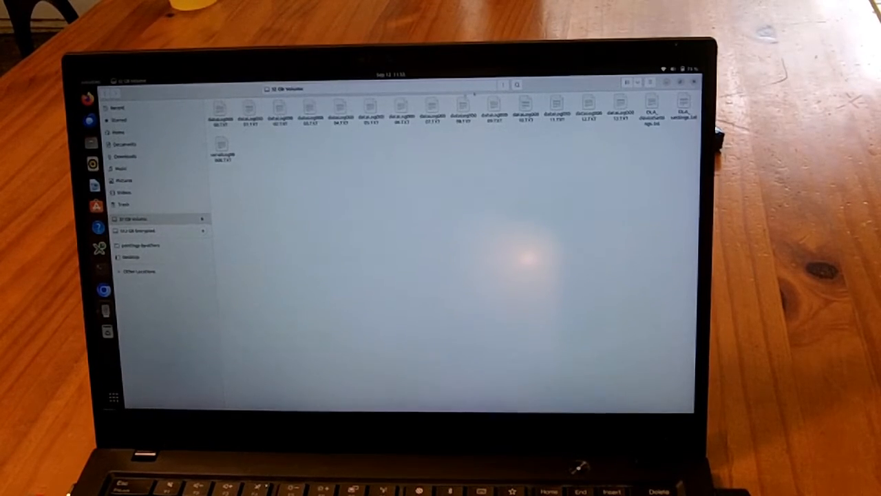
Open one of the dataLog .TXT files from the SD card in the Text Editor
left_click(616, 116)
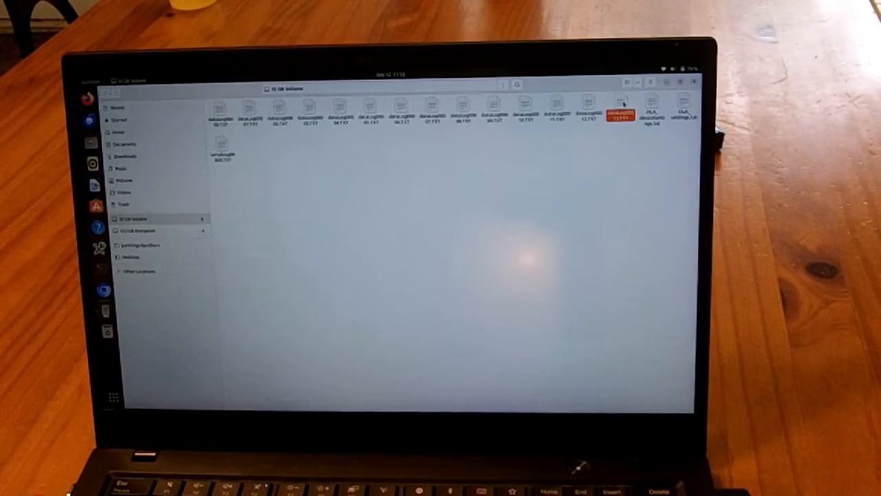
double_click(614, 110)
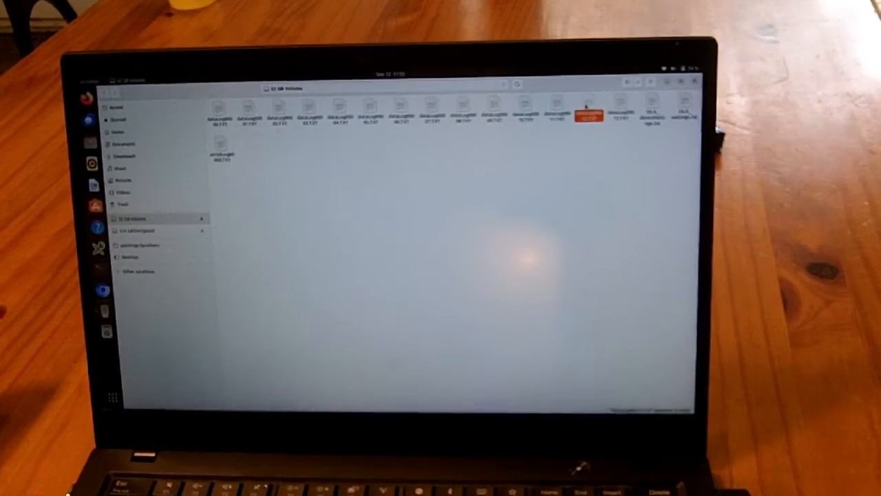
double_click(587, 113)
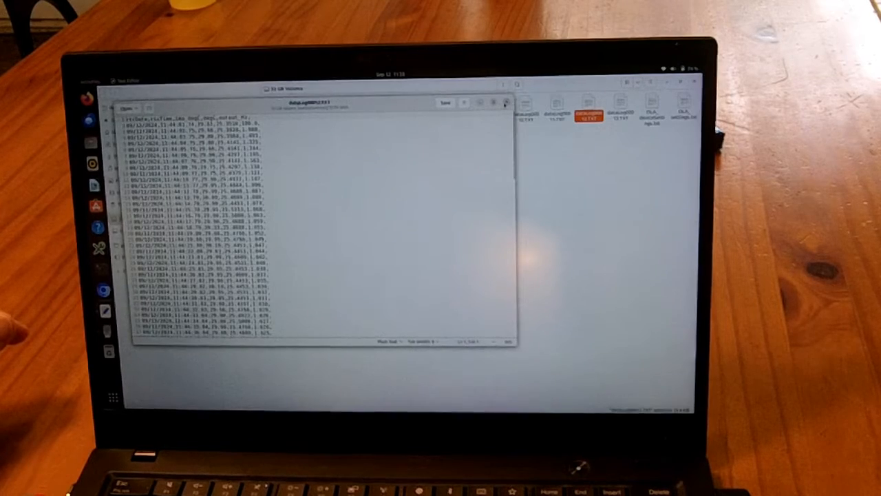
Select the last dataLog TXT file on the SD card and bring up its actions
left_click(504, 102)
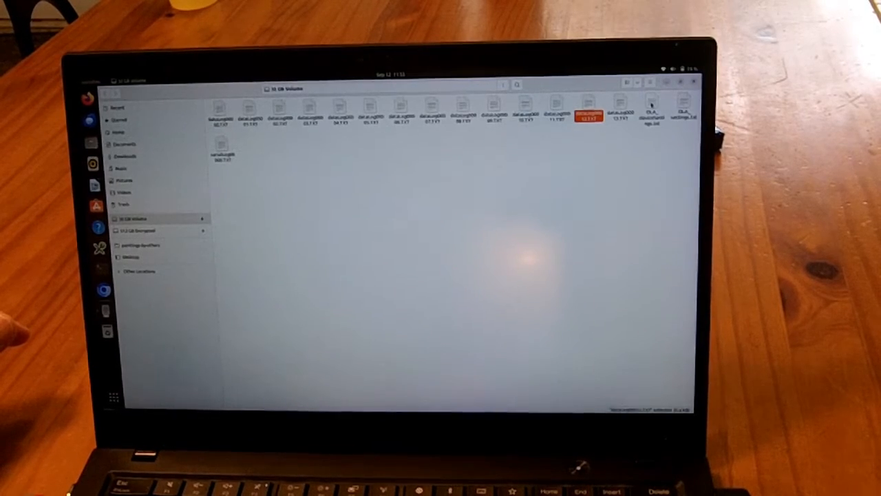
double_click(649, 117)
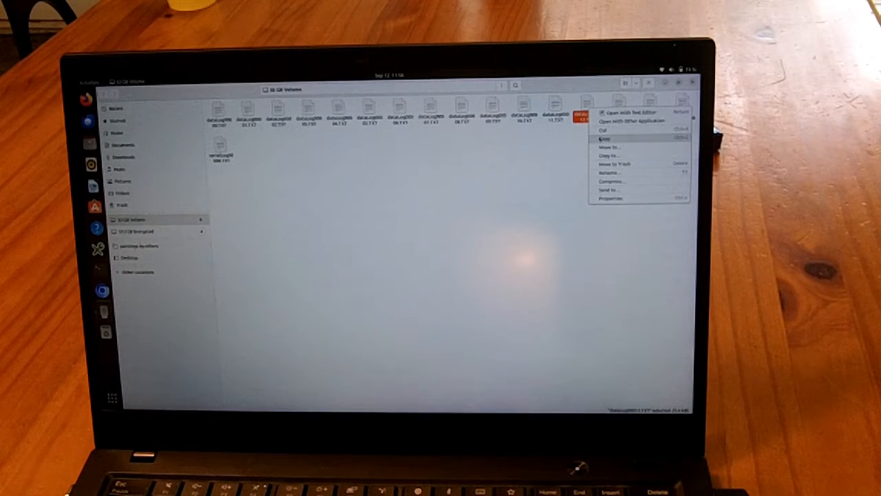
Rename the data log file with a .CSV extension and open it in LibreOffice
left_click(613, 174)
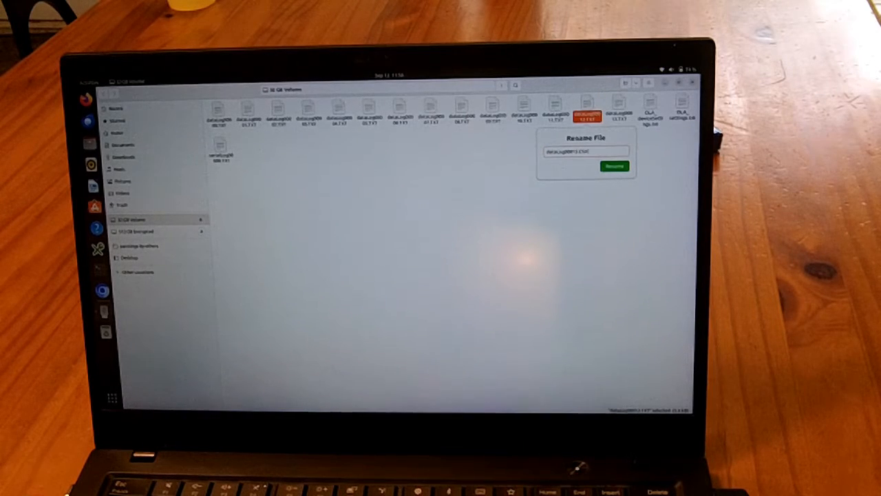
left_click(614, 168)
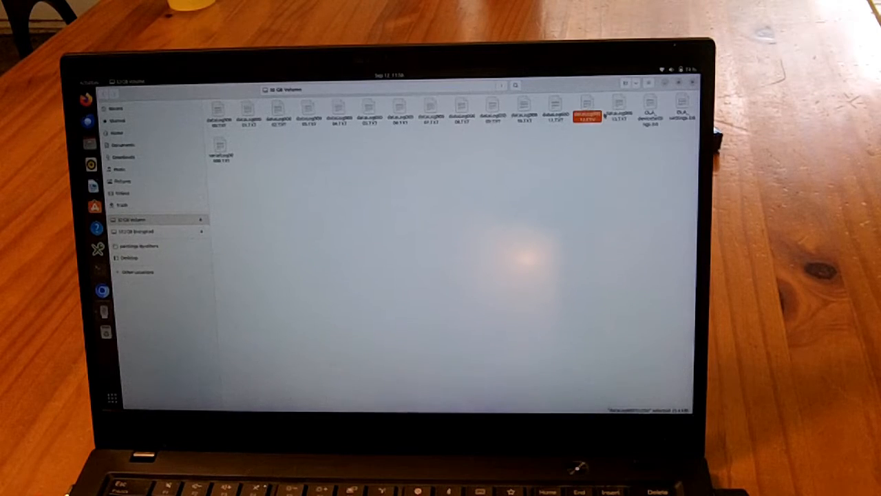
double_click(586, 113)
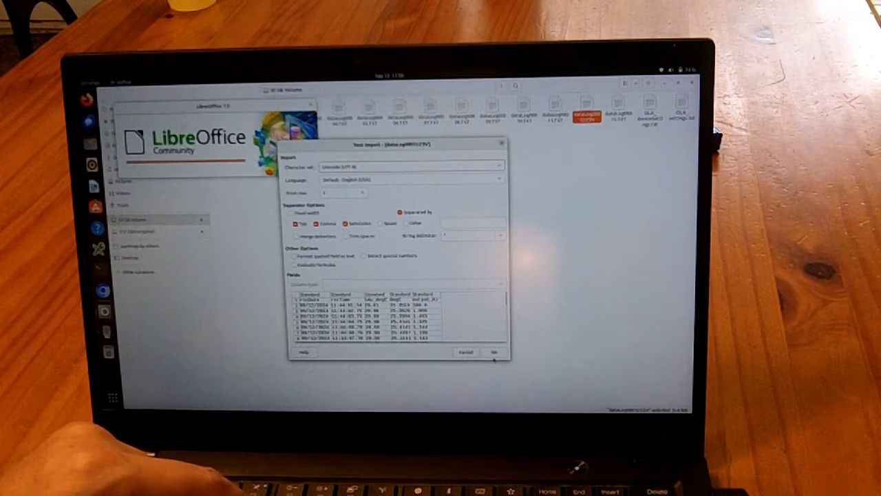
Accept the Text Import settings to load the log into Calc columns
left_click(496, 351)
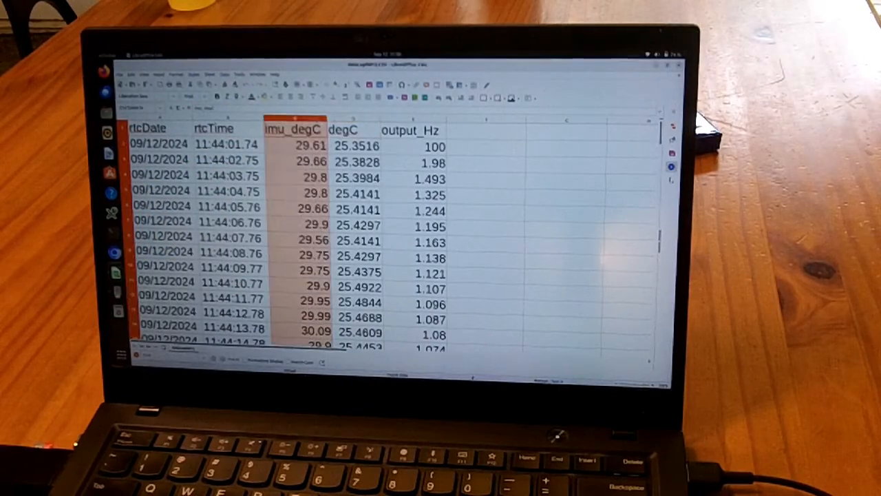
Insert a chart of imu_degC and degC as a Lines Only line chart, continuing to Chart Elements
left_click(353, 130)
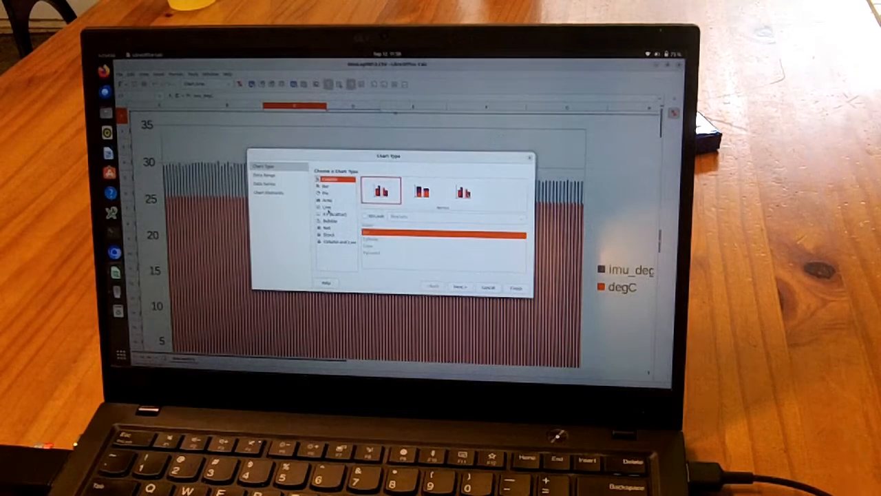
left_click(324, 207)
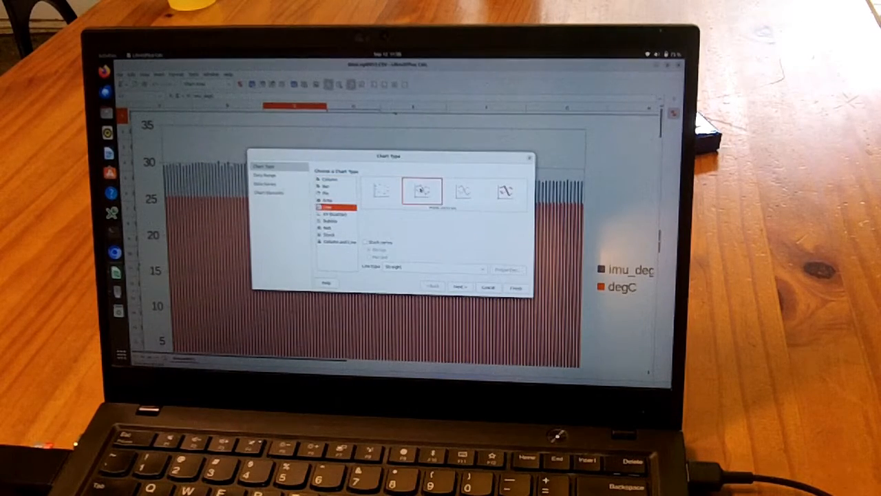
left_click(462, 192)
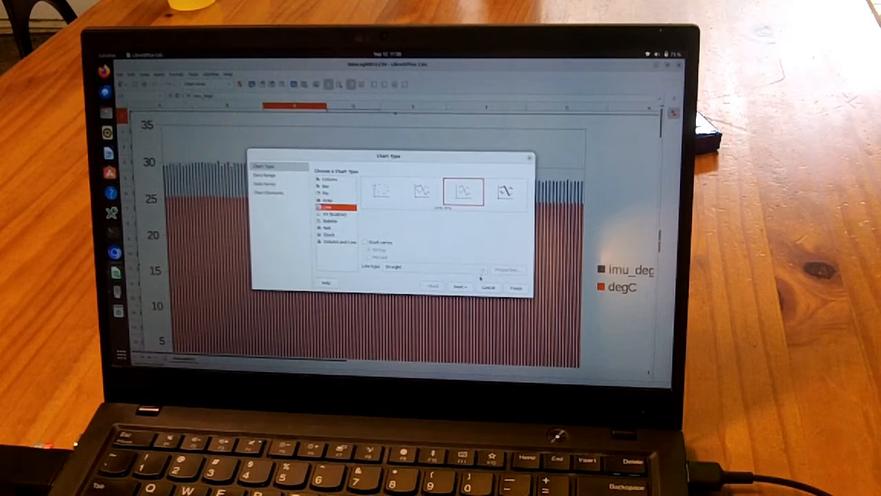
left_click(457, 285)
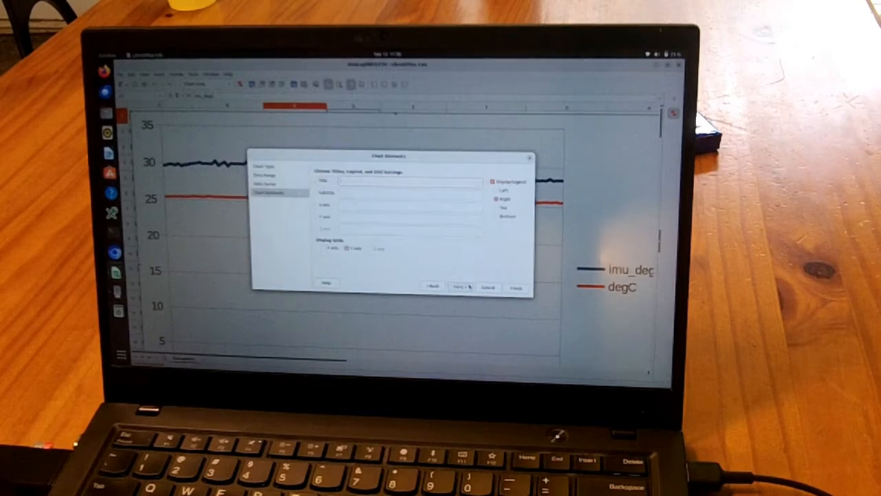